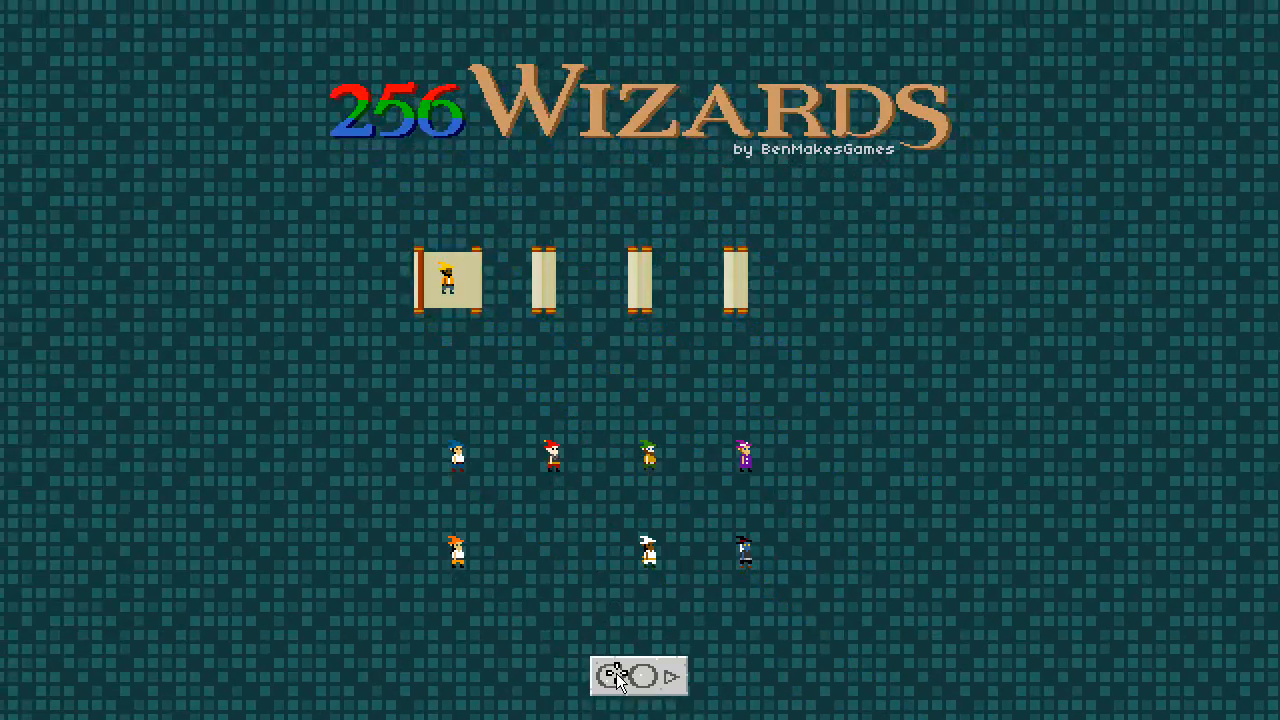
Start the game via GO with the one joined wizard.
click(640, 676)
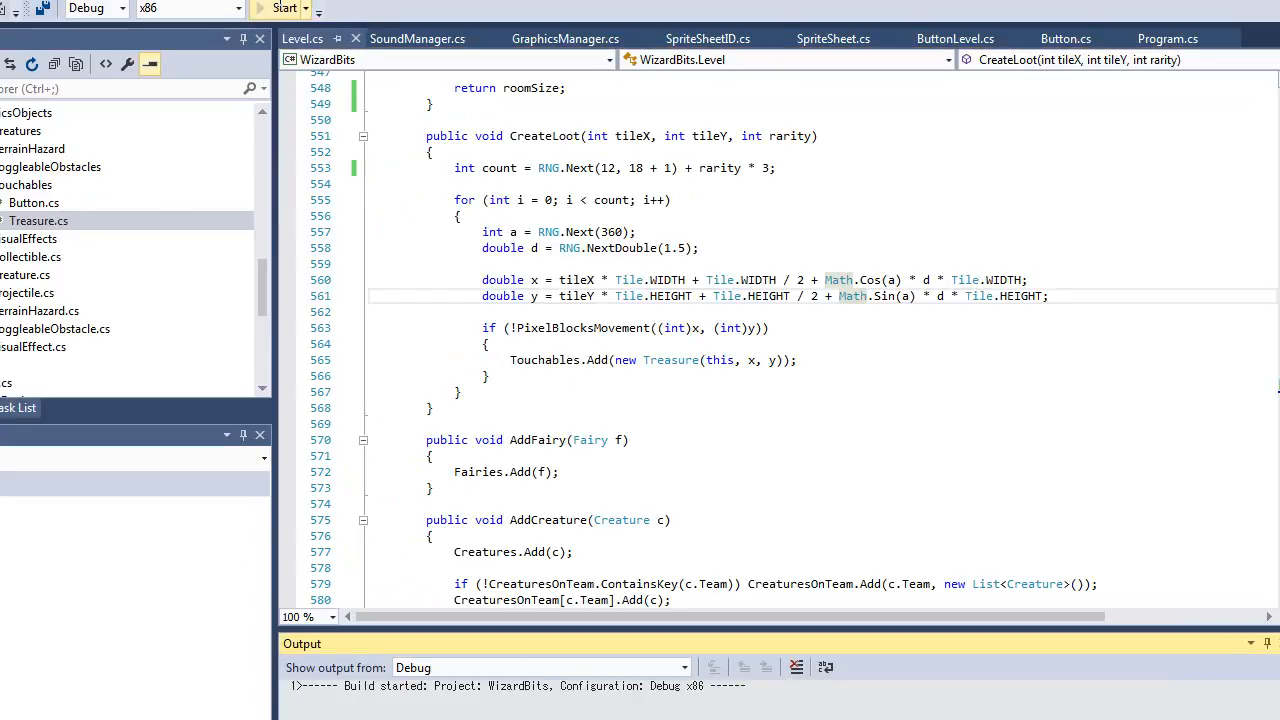
Build and run WizardBits in Debug x86 from the toolbar Start button.
click(284, 8)
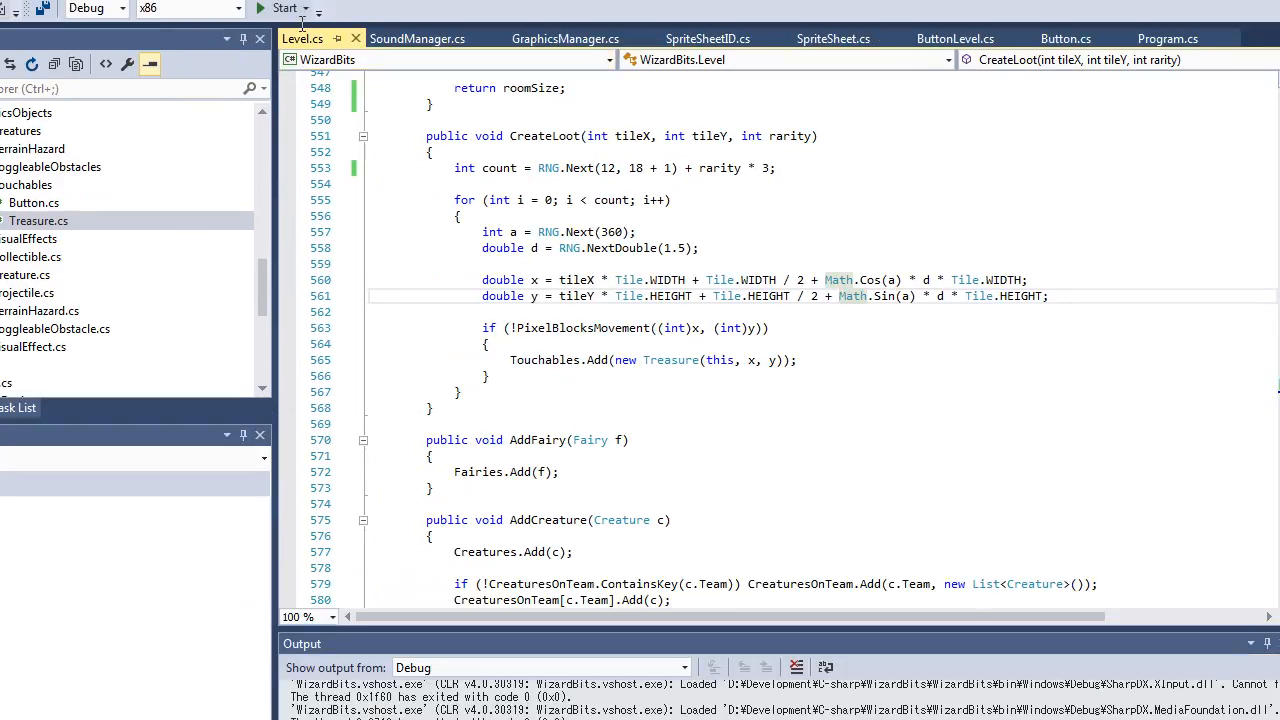
click(284, 8)
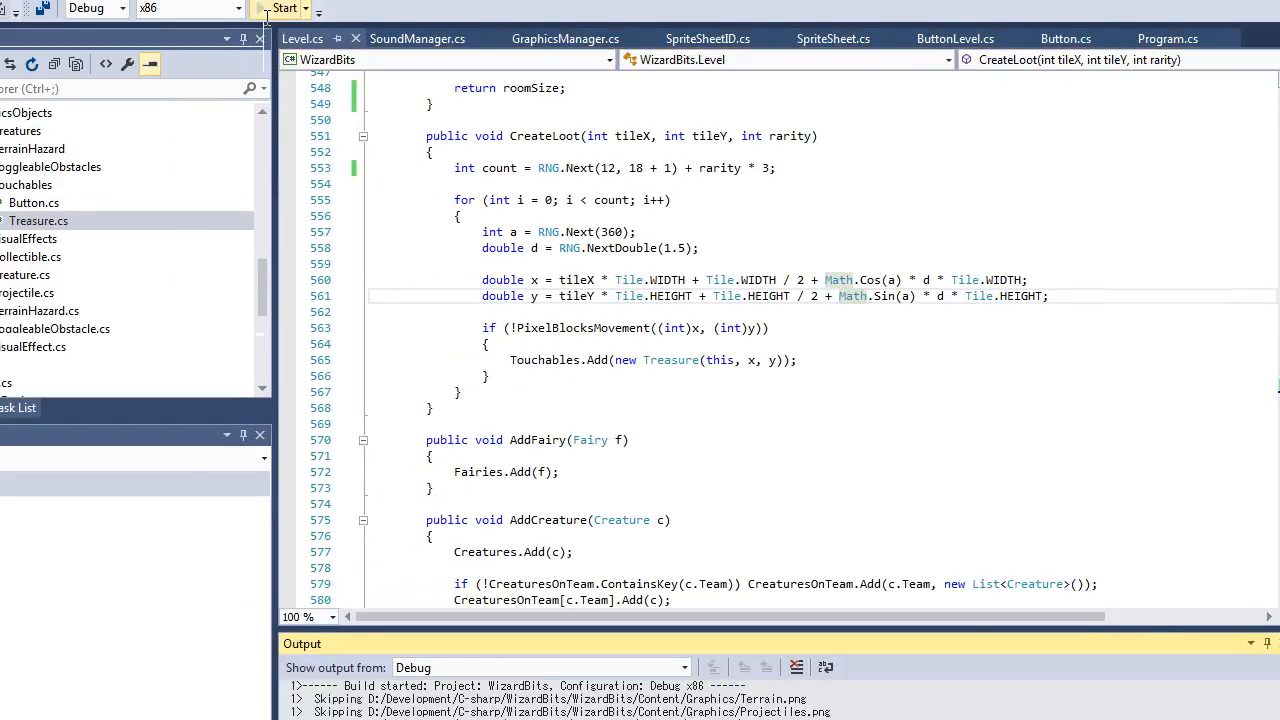
Launch the game under the debugger and let the title screen load.
click(284, 8)
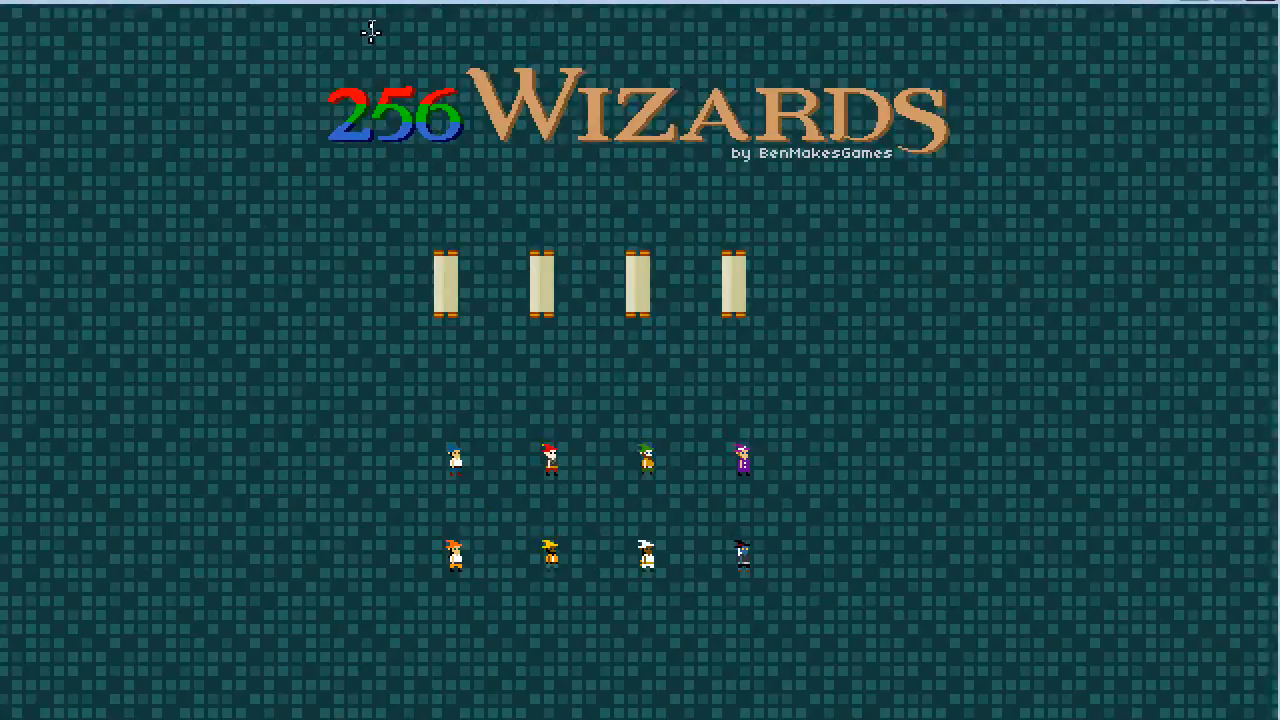
Join the green wizard into the first scroll, then hit GO.
click(644, 460)
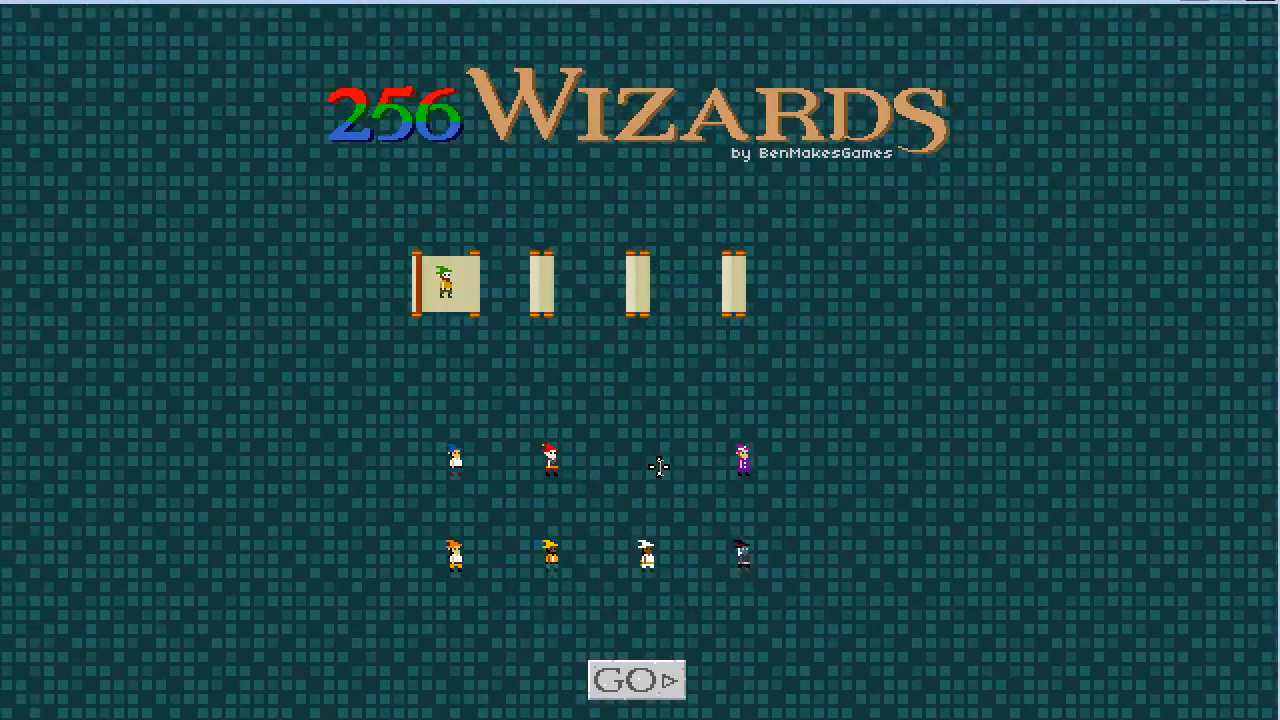
click(636, 680)
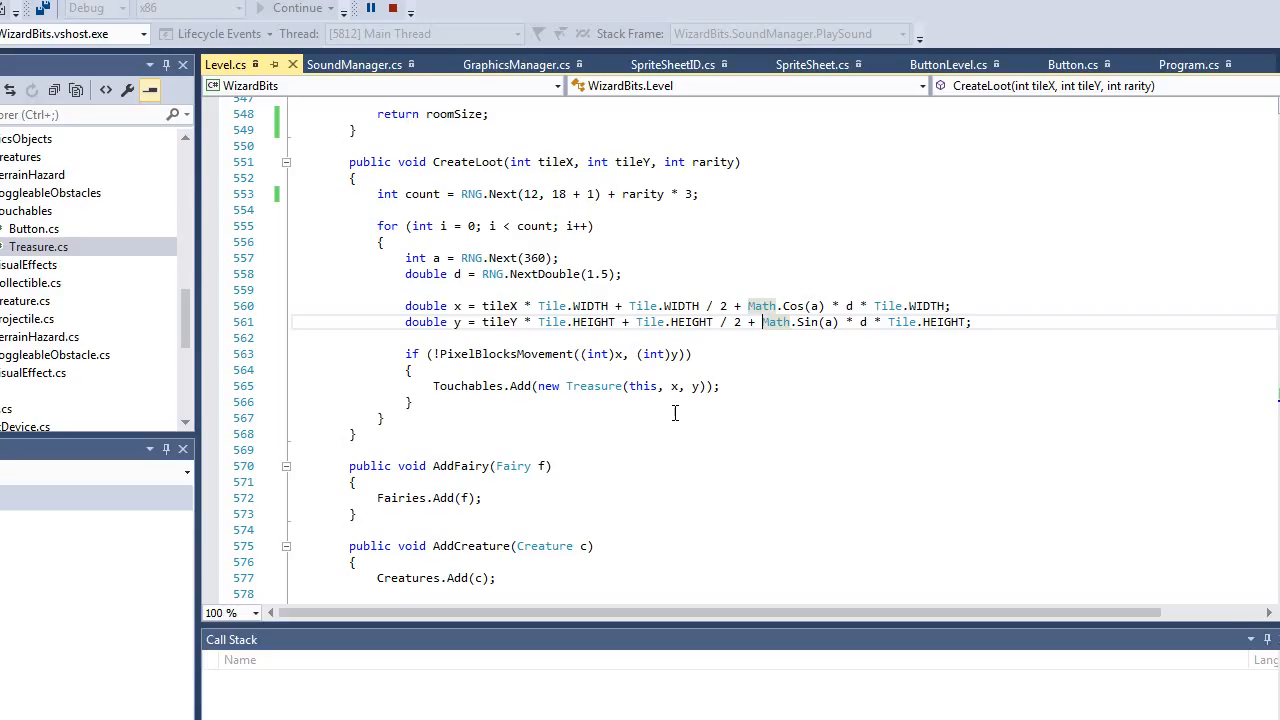
Stop the WizardBits debugging session, returning to Level.cs in edit mode.
click(392, 8)
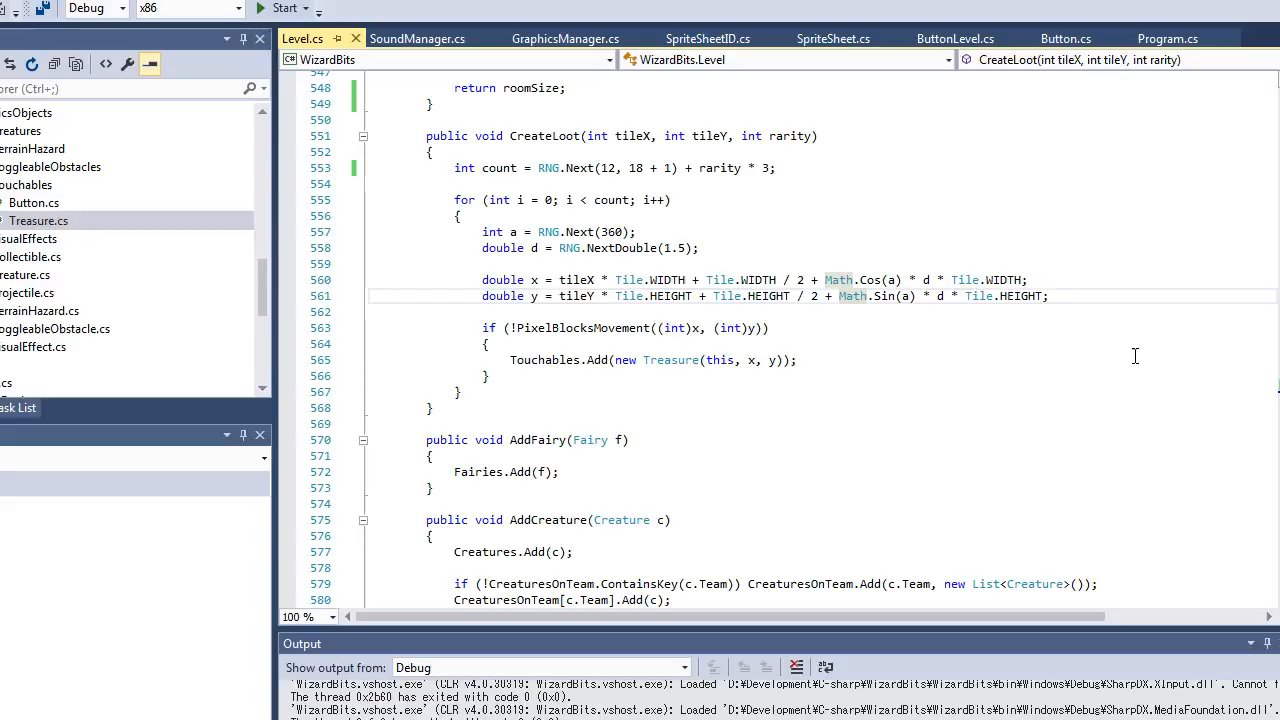
mouse_move(1128, 364)
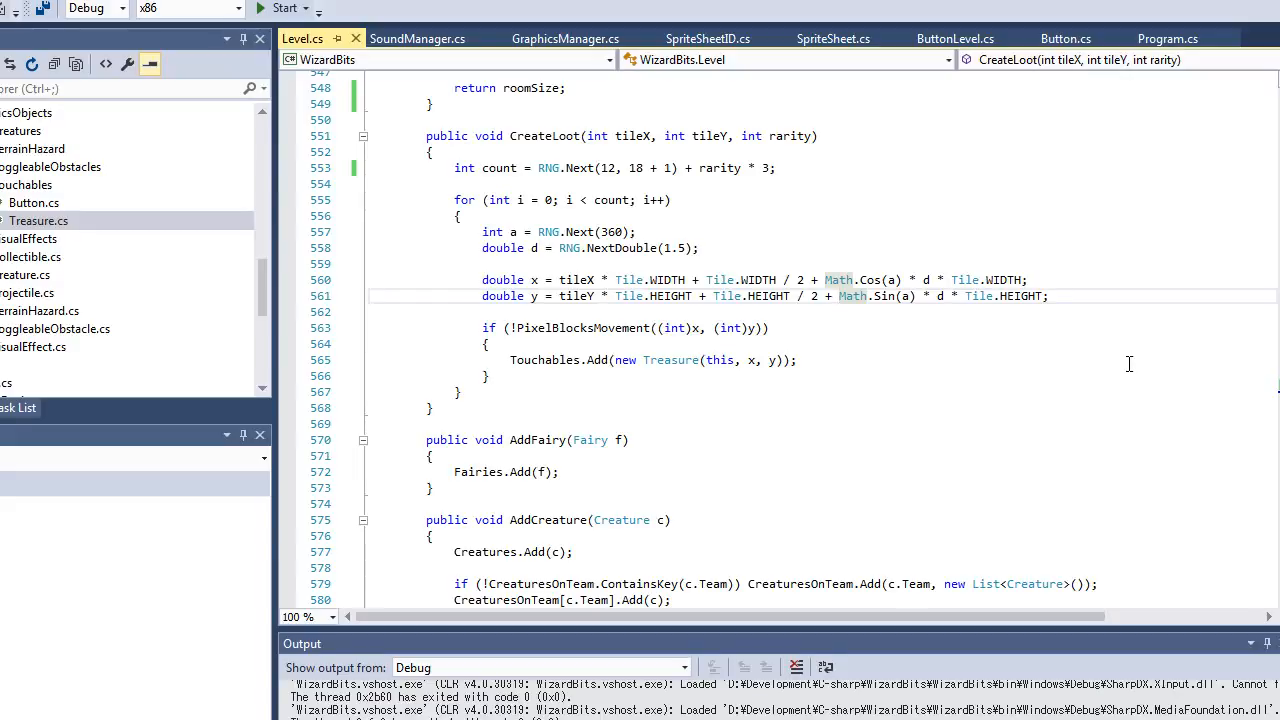
mouse_move(420, 356)
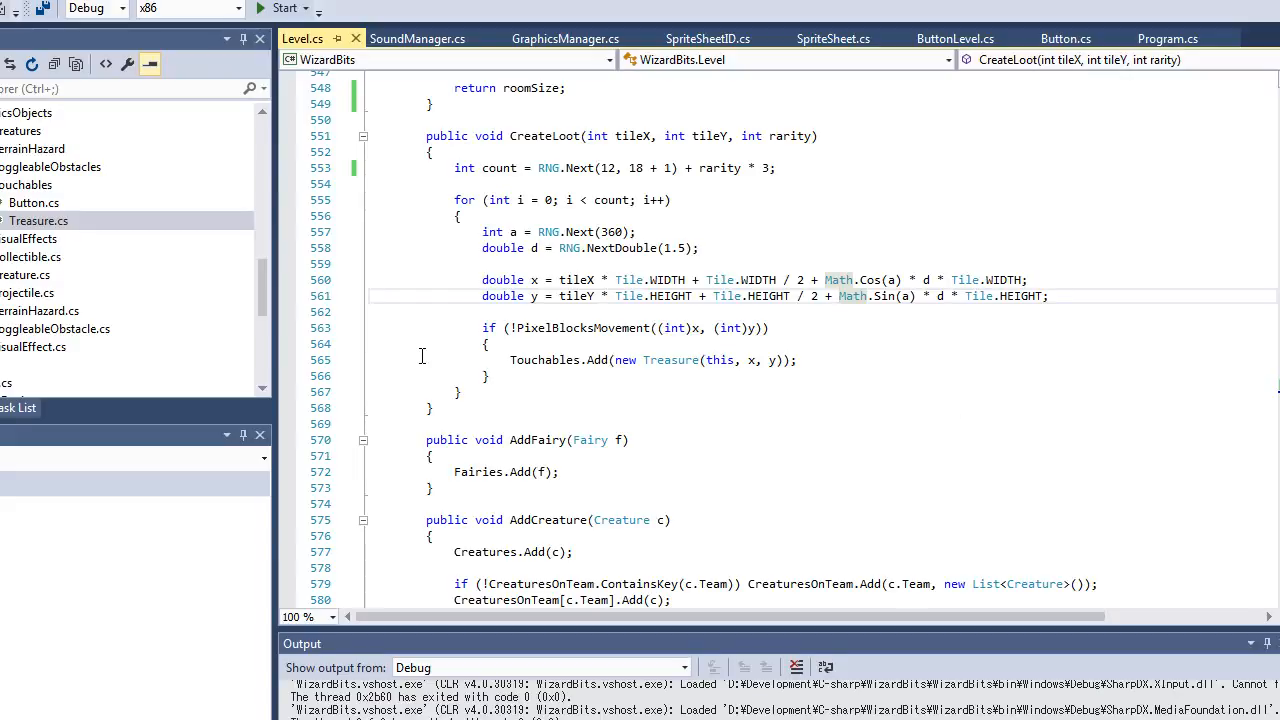